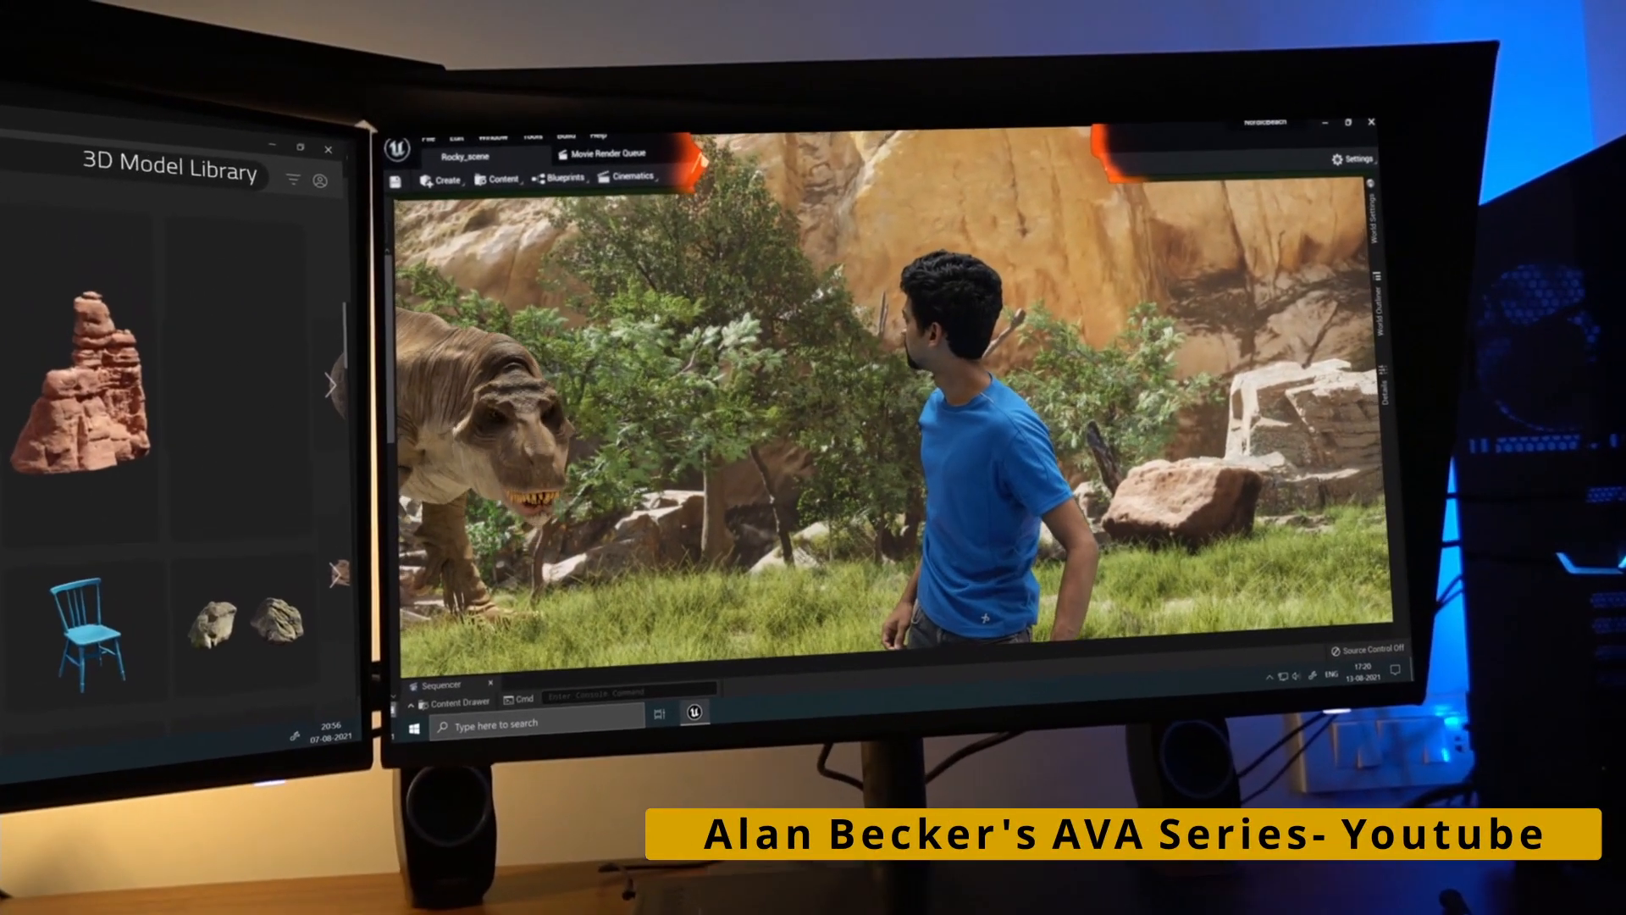
- Open the View Mode menu from the Lit button in the Rocky_scene viewport
click(178, 115)
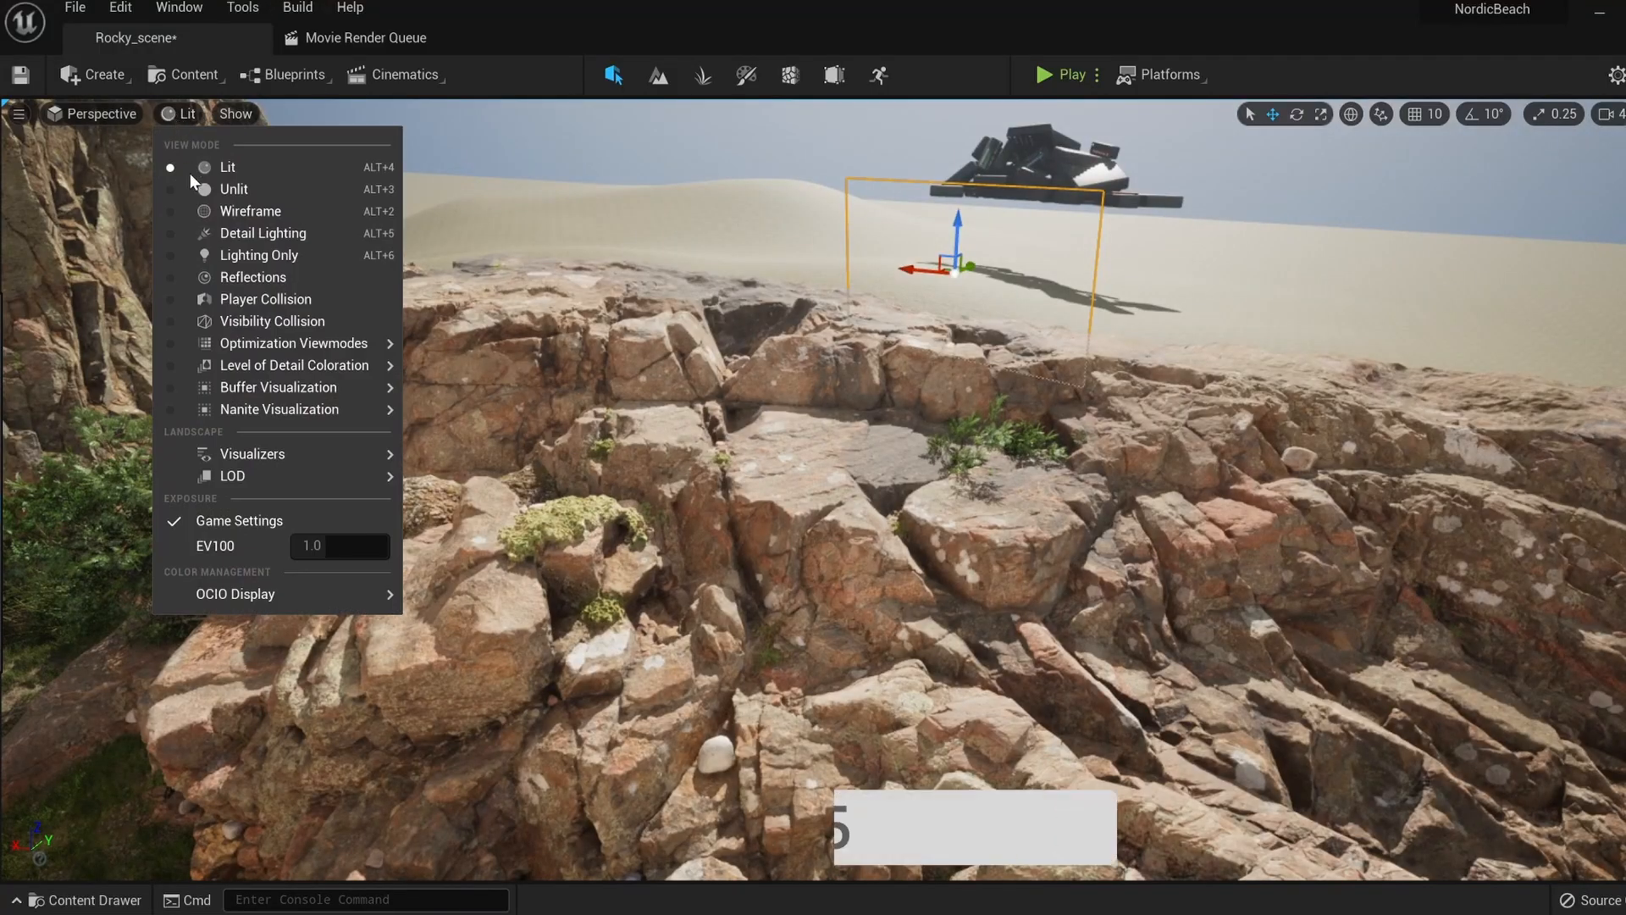
- Set the viewport's Nanite Visualization to Triangles
click(279, 409)
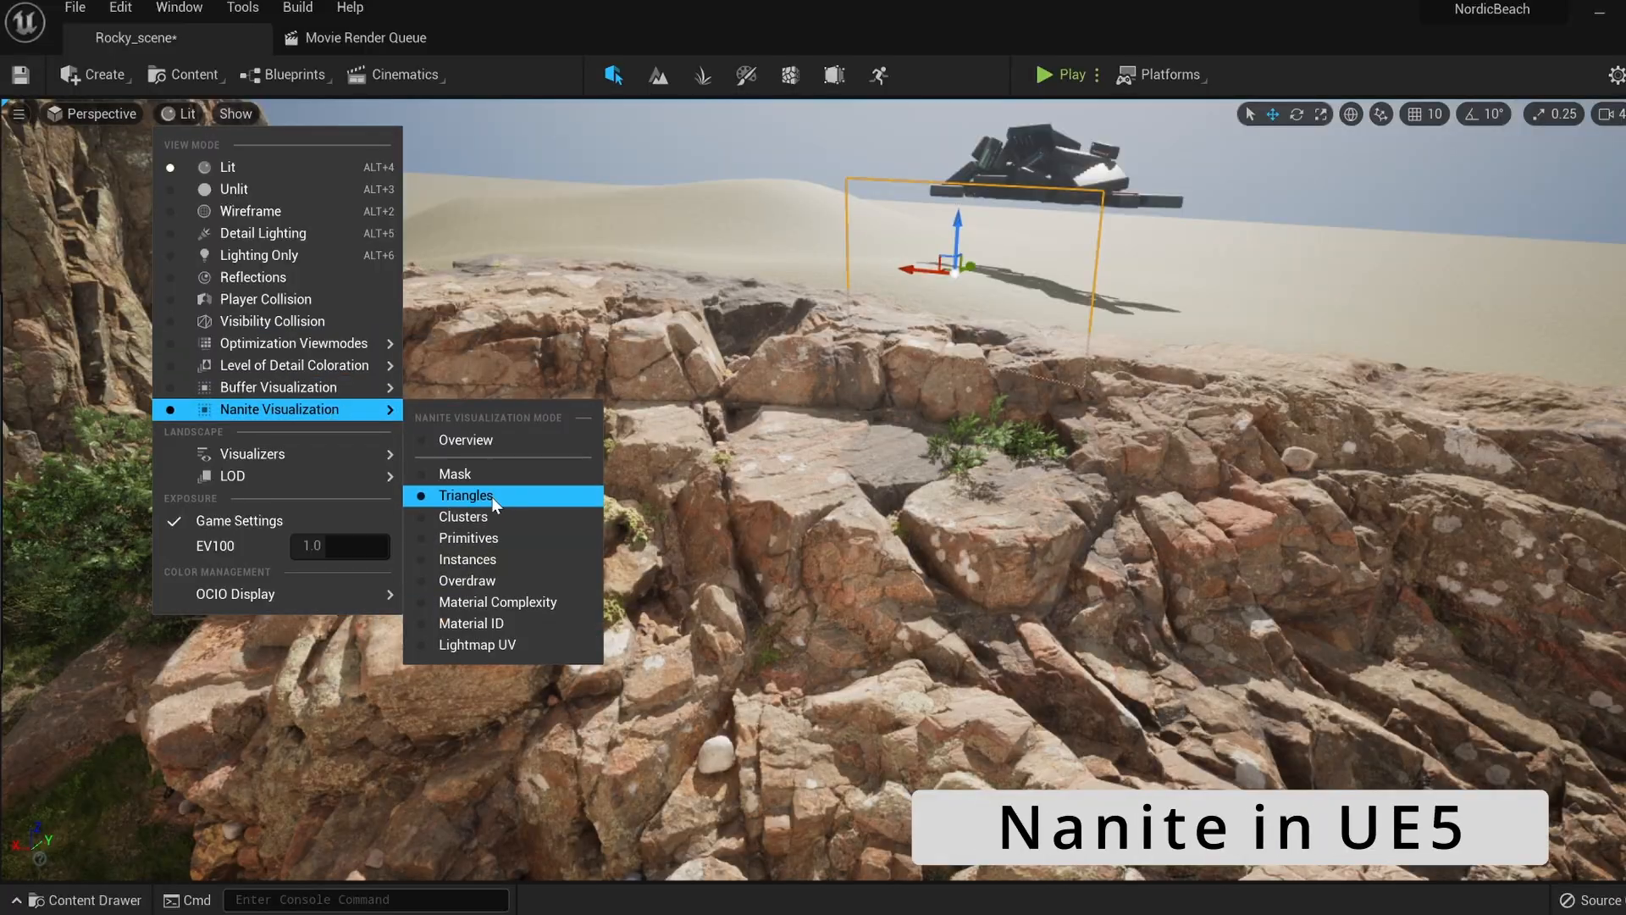
click(464, 495)
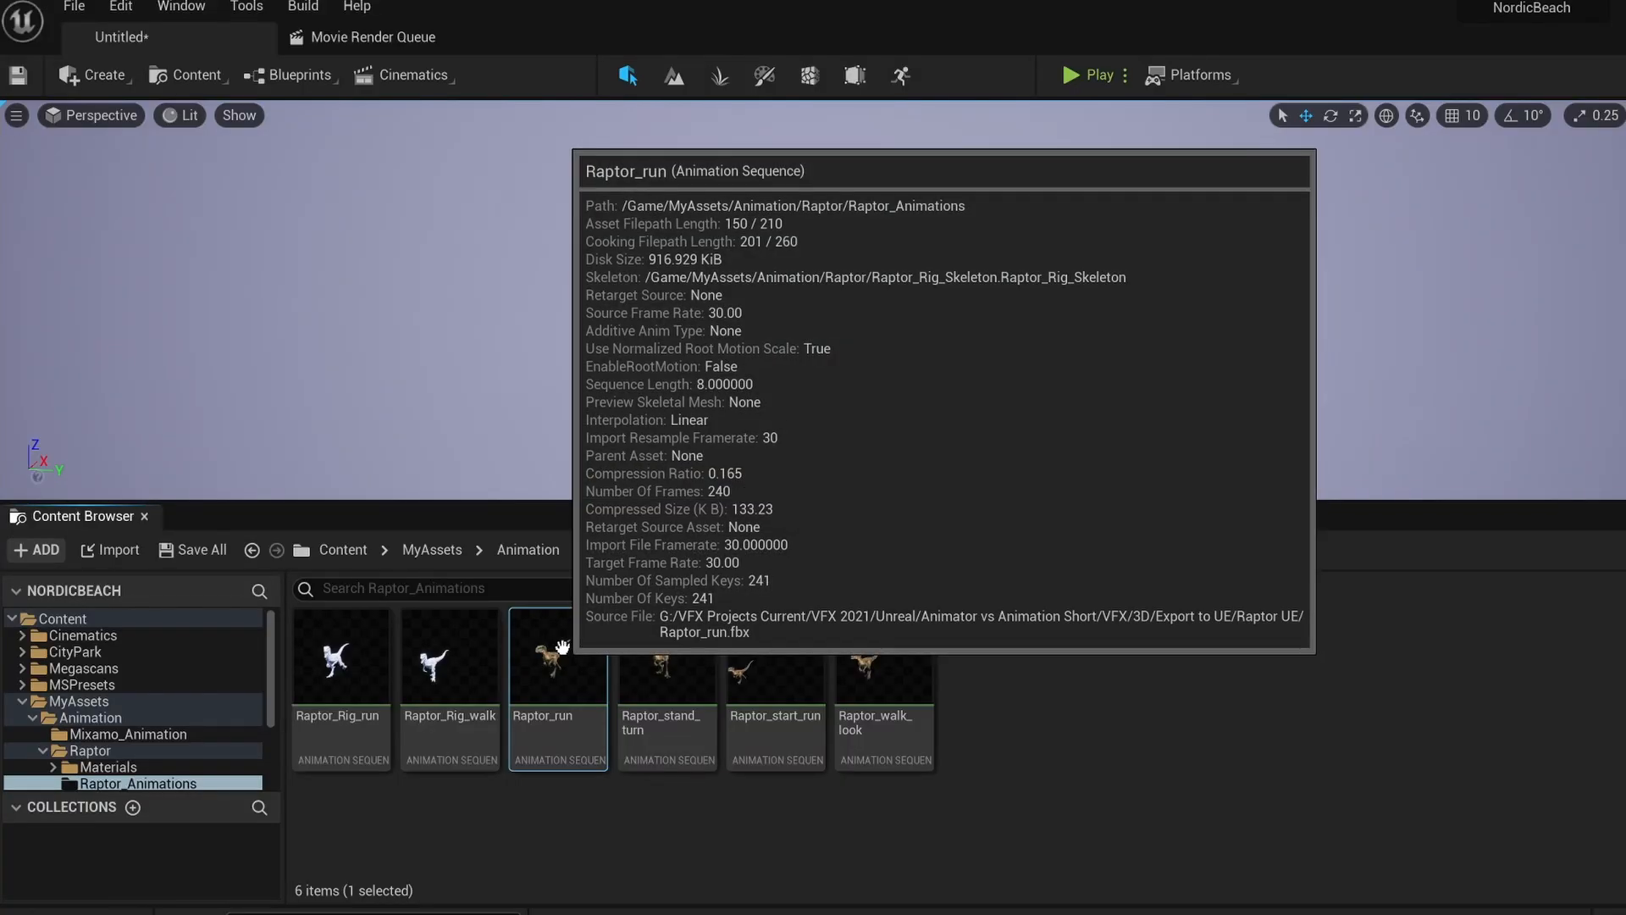
- Open the Raptor_run asset in the animation editor
double_click(557, 668)
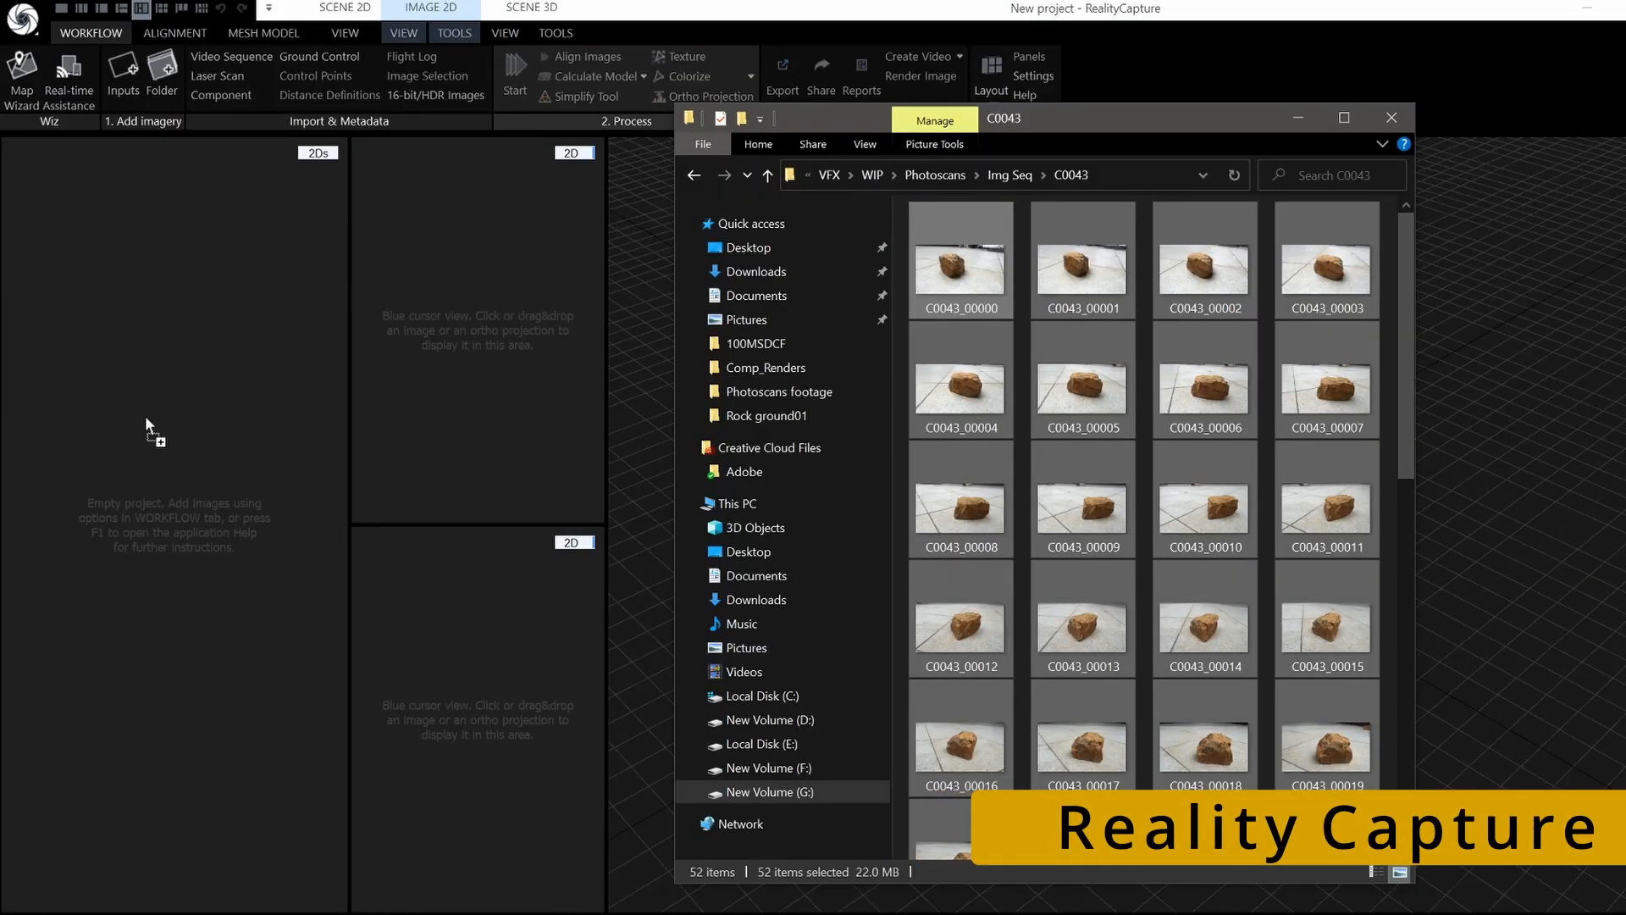
- Add the C0043 rock photos, then align them and calculate the rock model
click(582, 56)
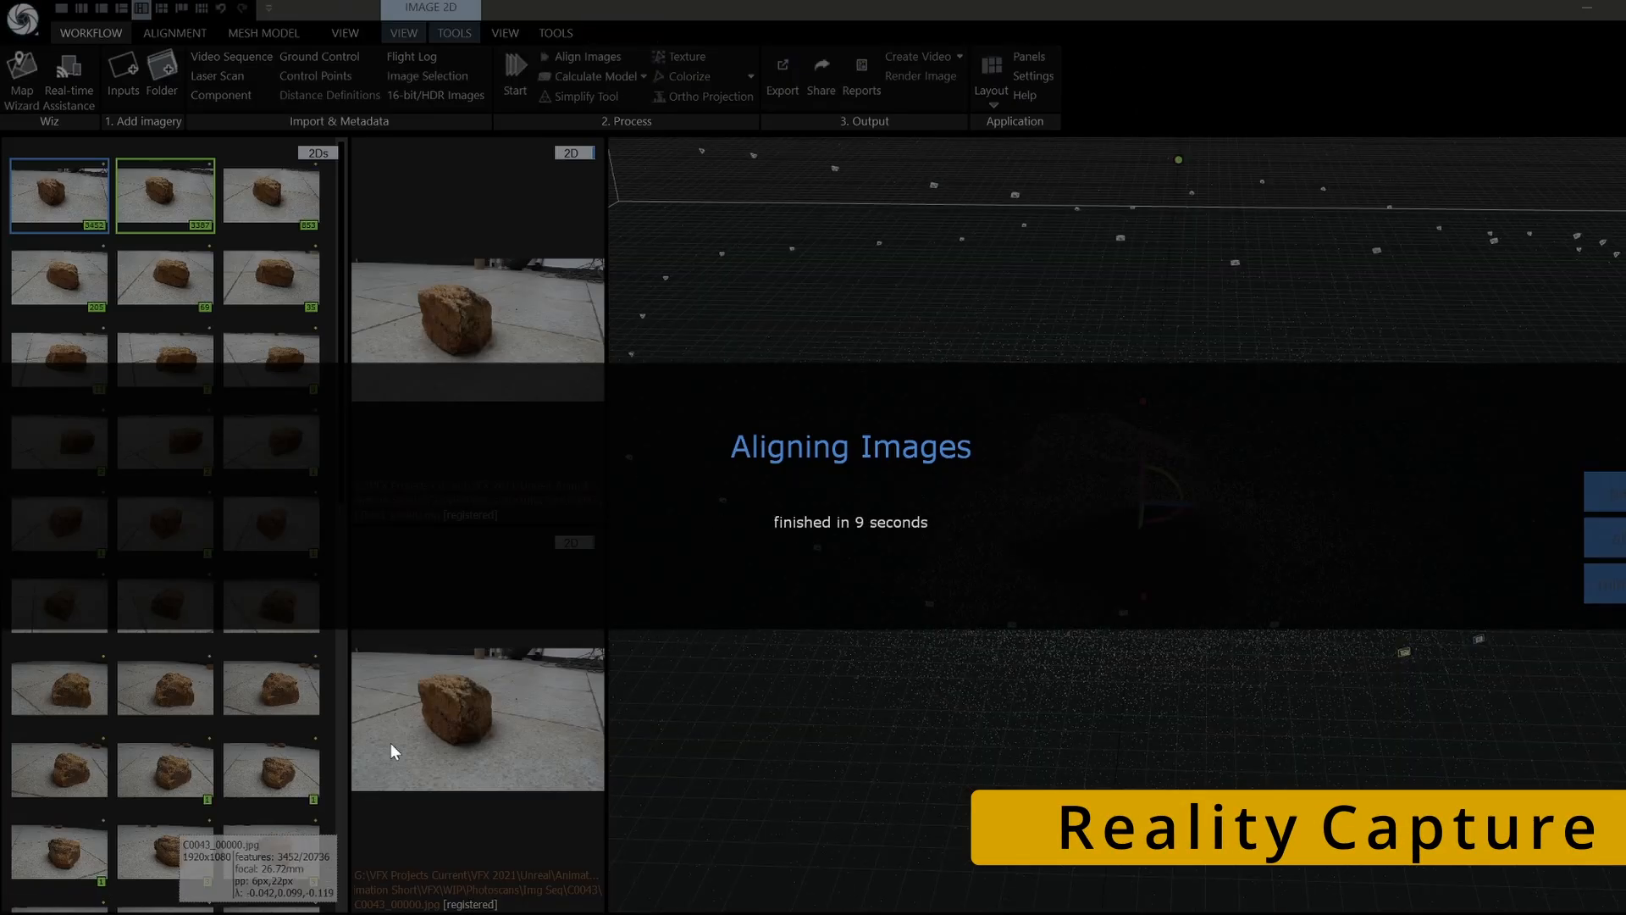
click(264, 32)
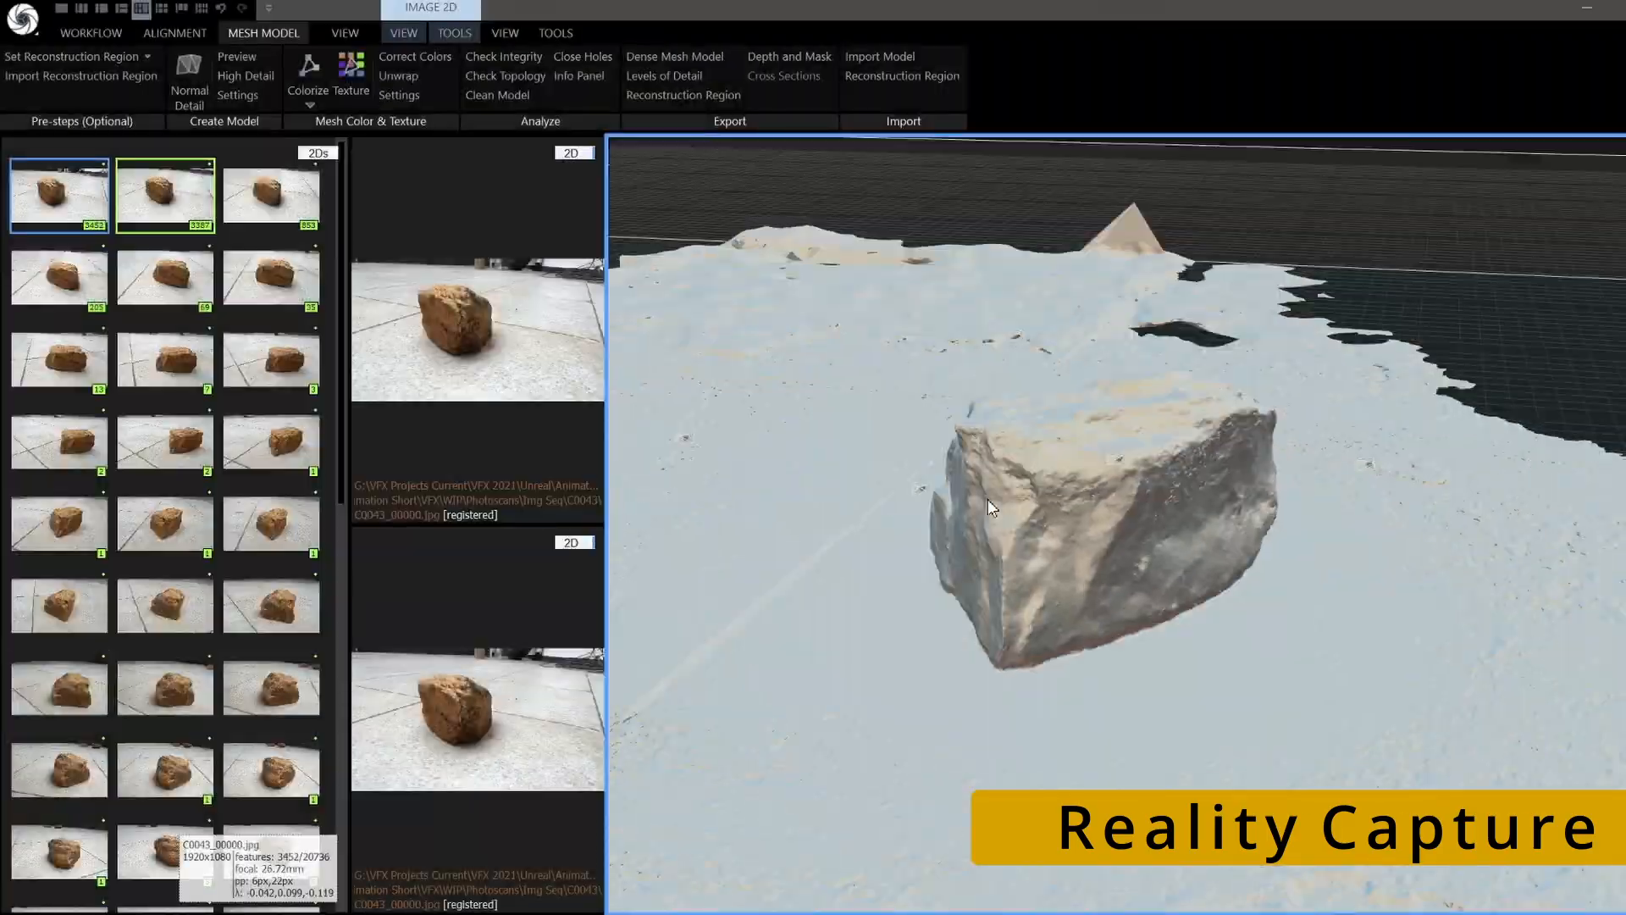
click(399, 75)
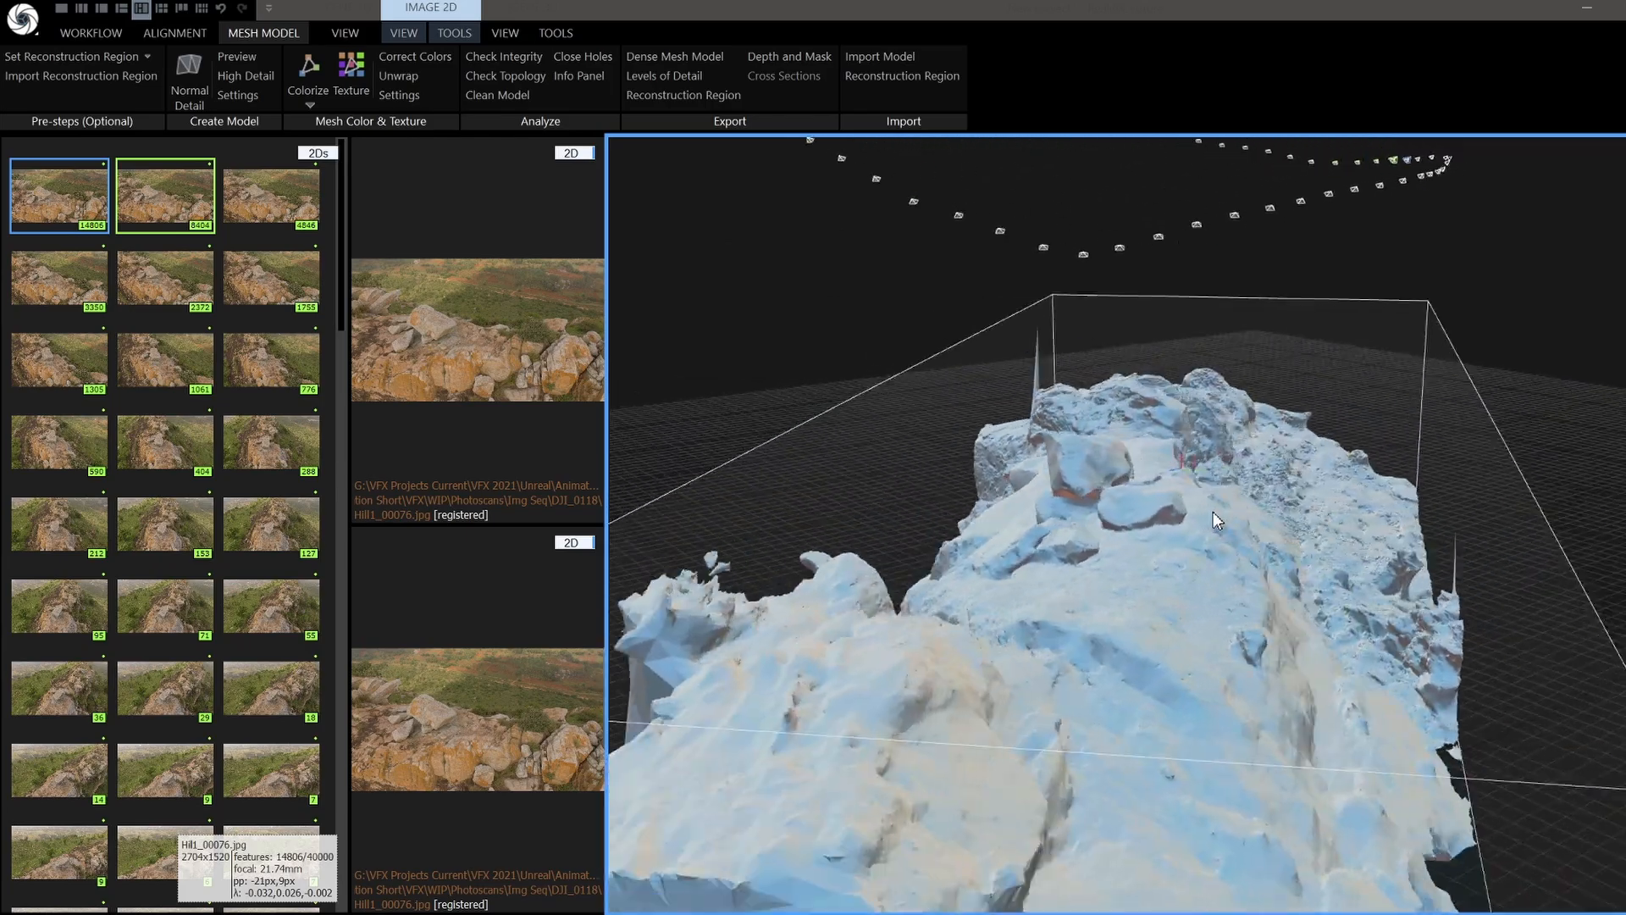
click(398, 75)
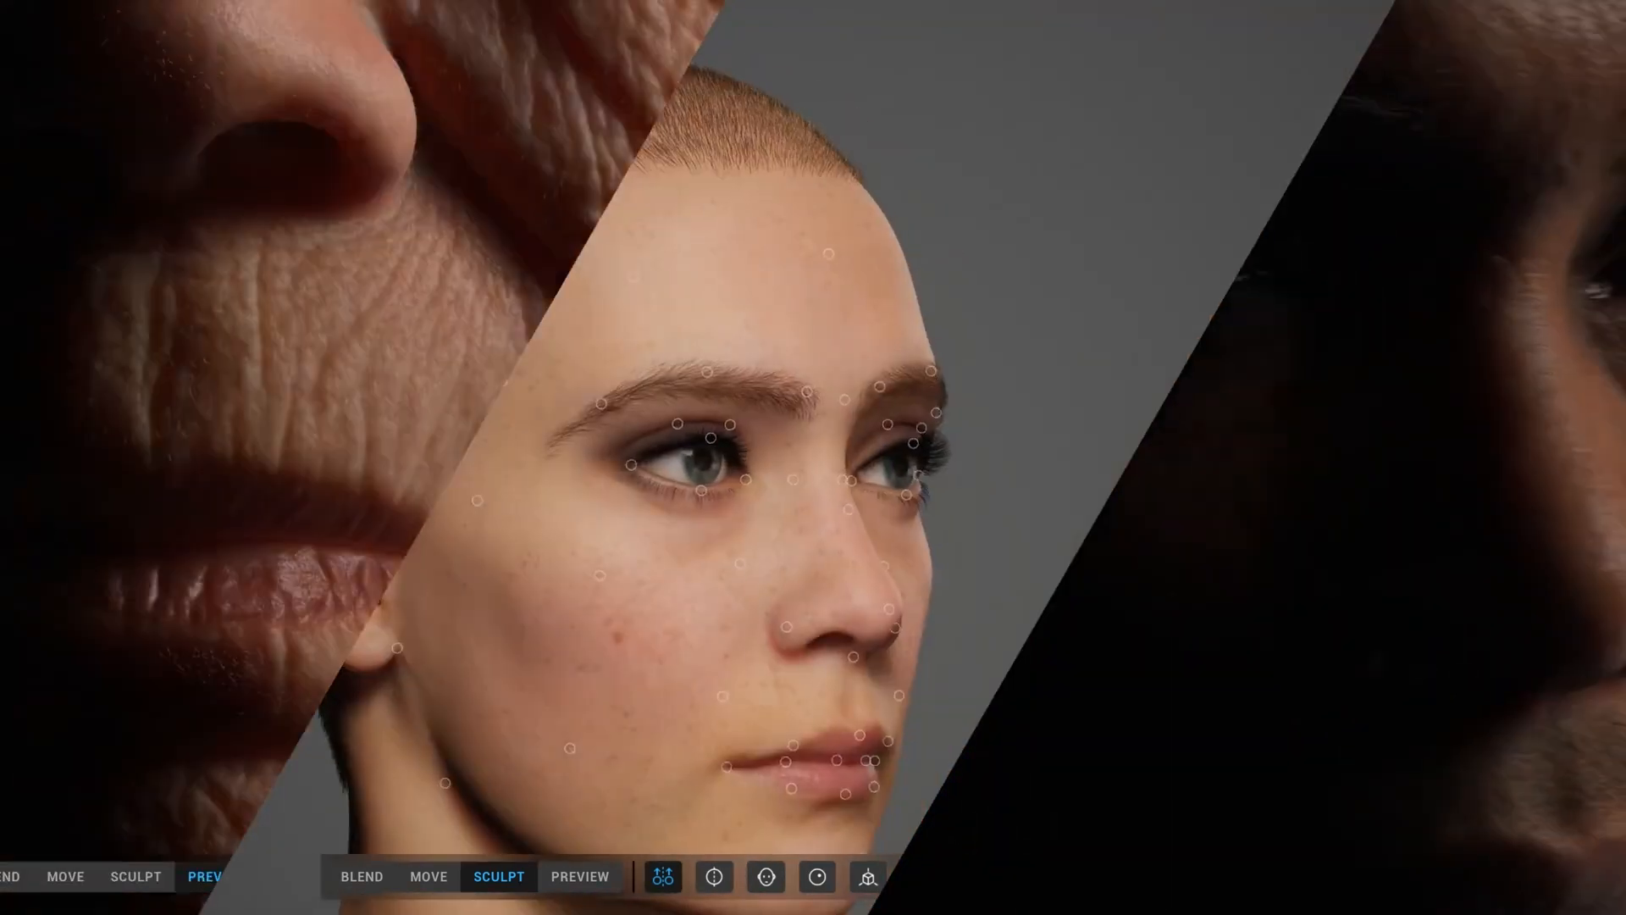
- Switch the MetaHuman Creator to Sculpt mode for reshaping the face
click(582, 875)
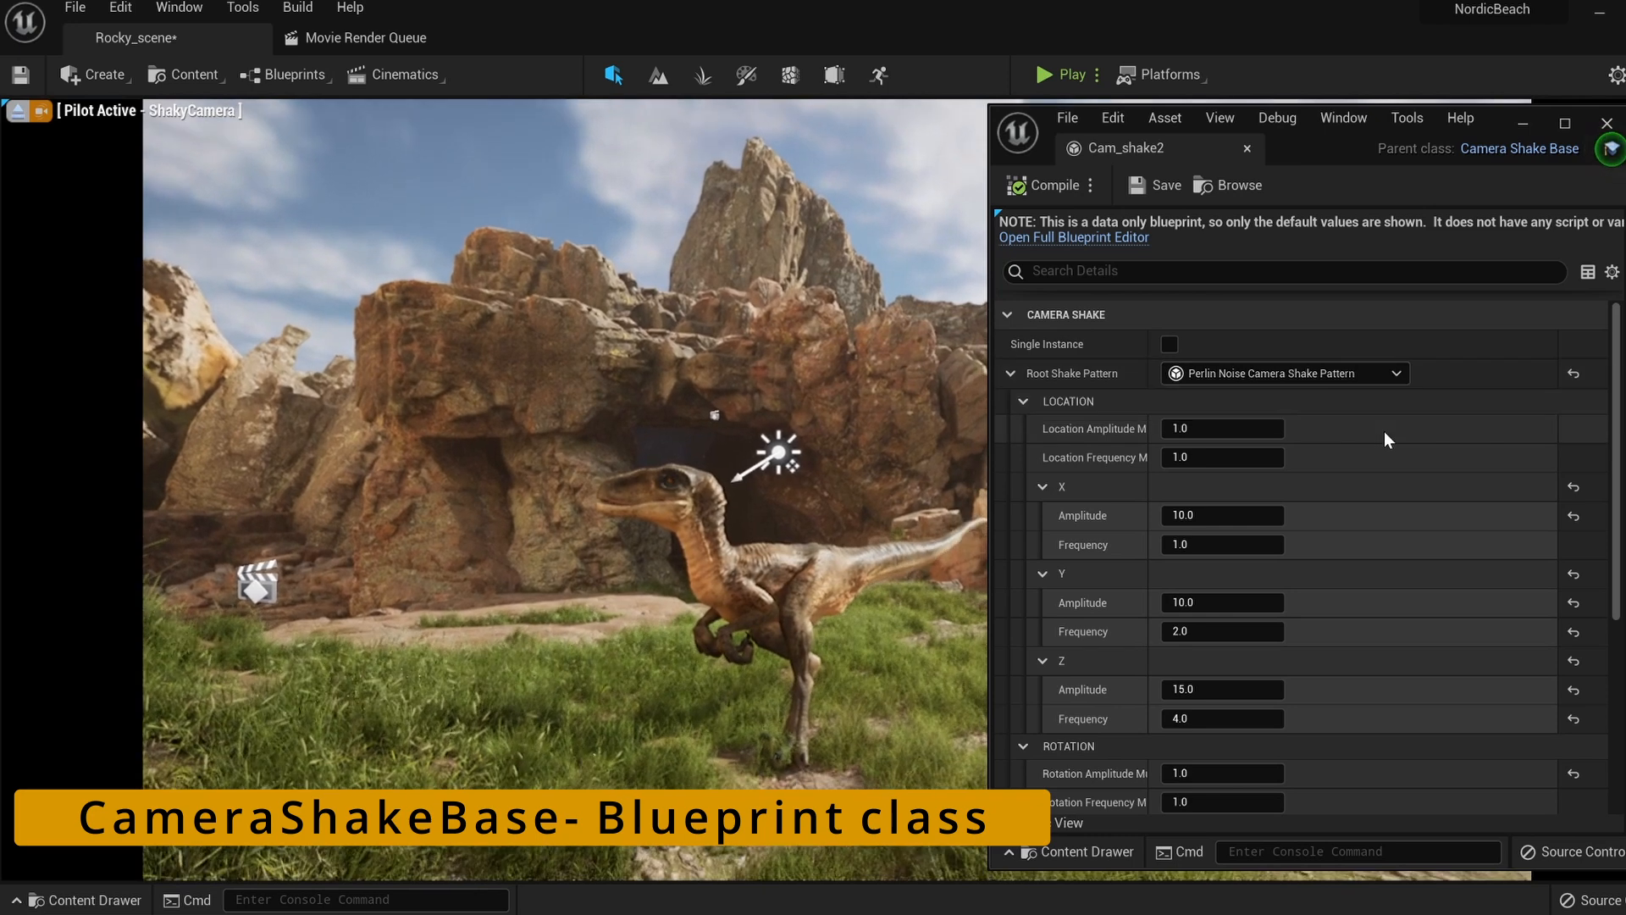
- Scroll the Cam_shake2 details to the Perlin noise rotation amplitude settings
scroll(down, 3)
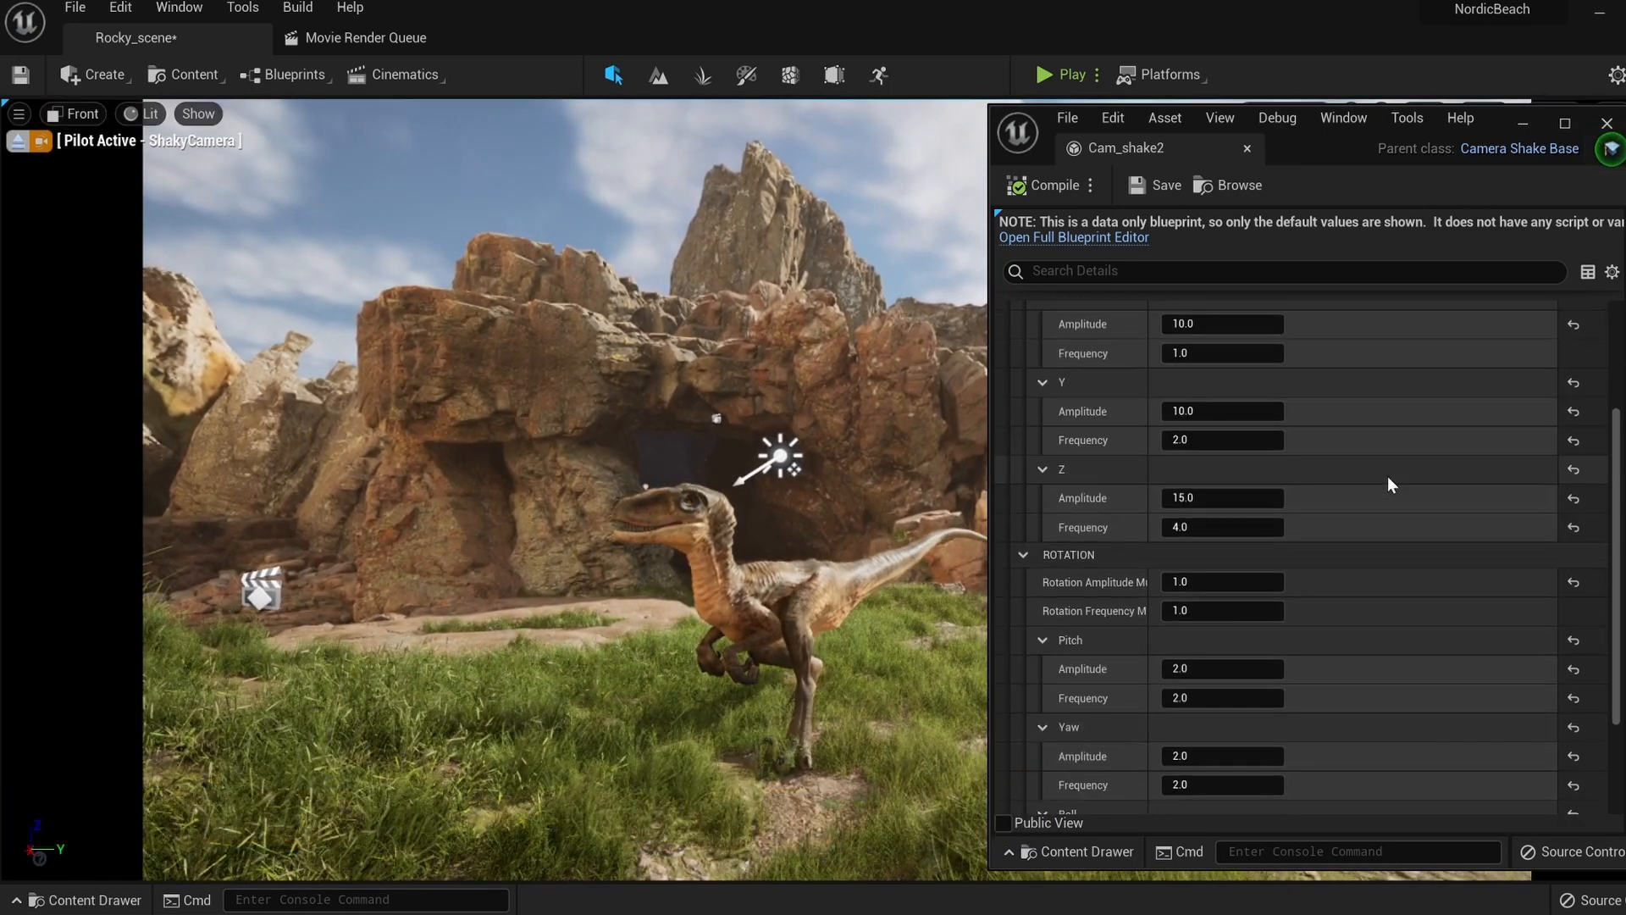